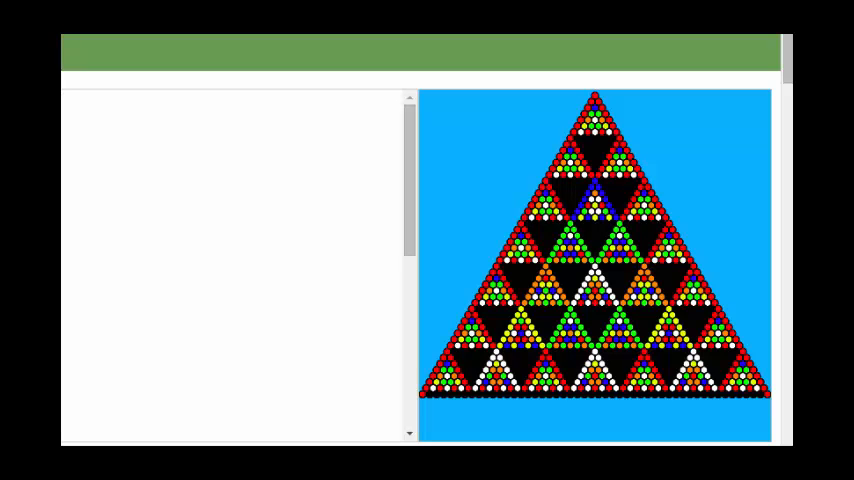
pyautogui.scroll(-3)
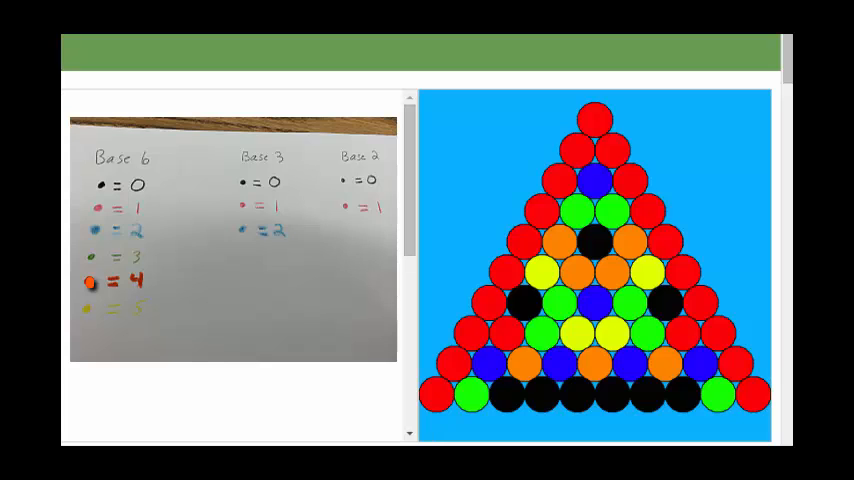
pyautogui.click(556, 240)
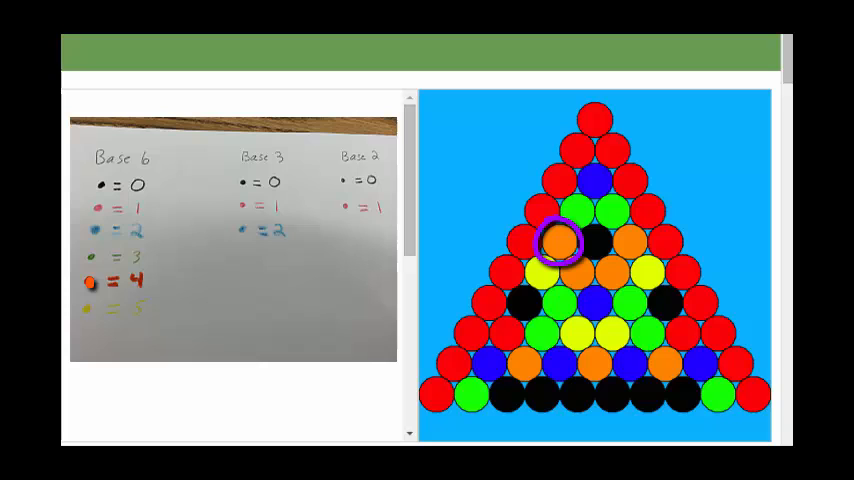